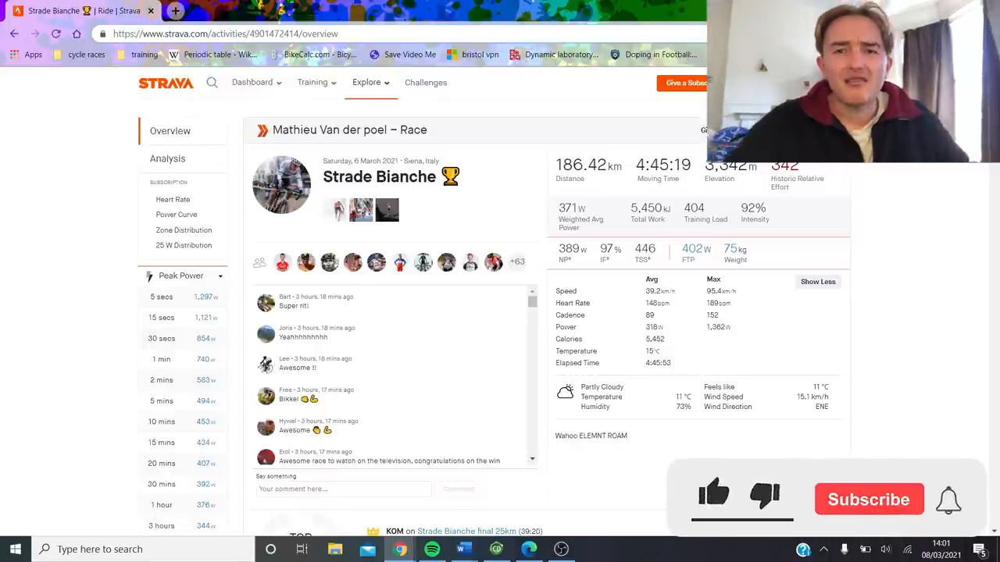
Step: Open the ride's Analysis charts and select the Salita di Montalcino climb segment
click(714, 494)
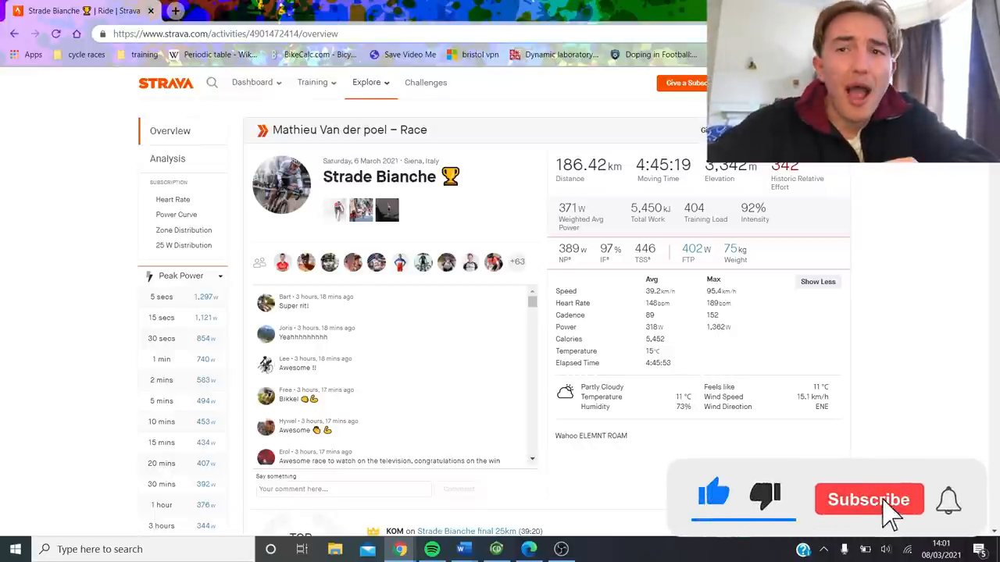
click(868, 500)
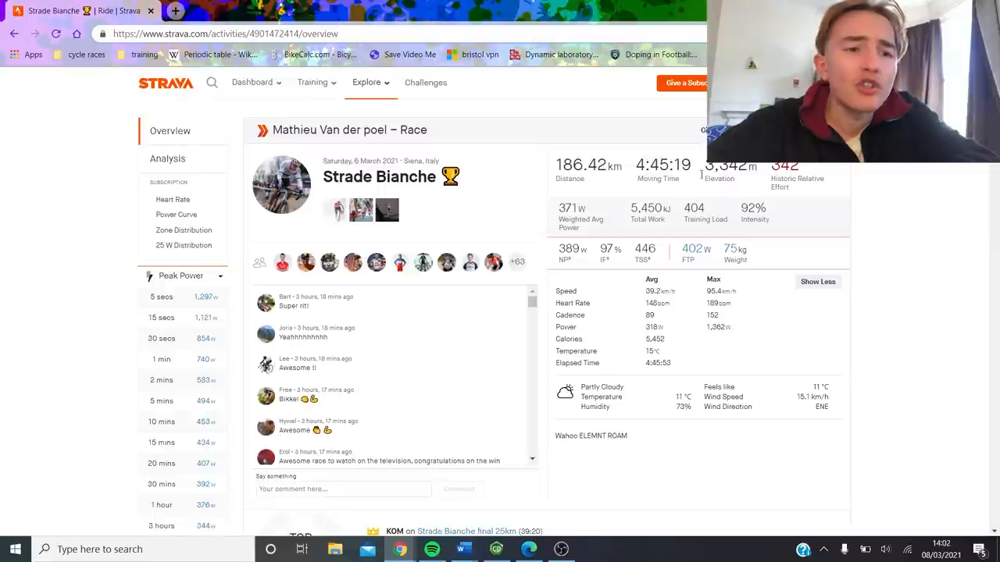
mouse_move(565, 187)
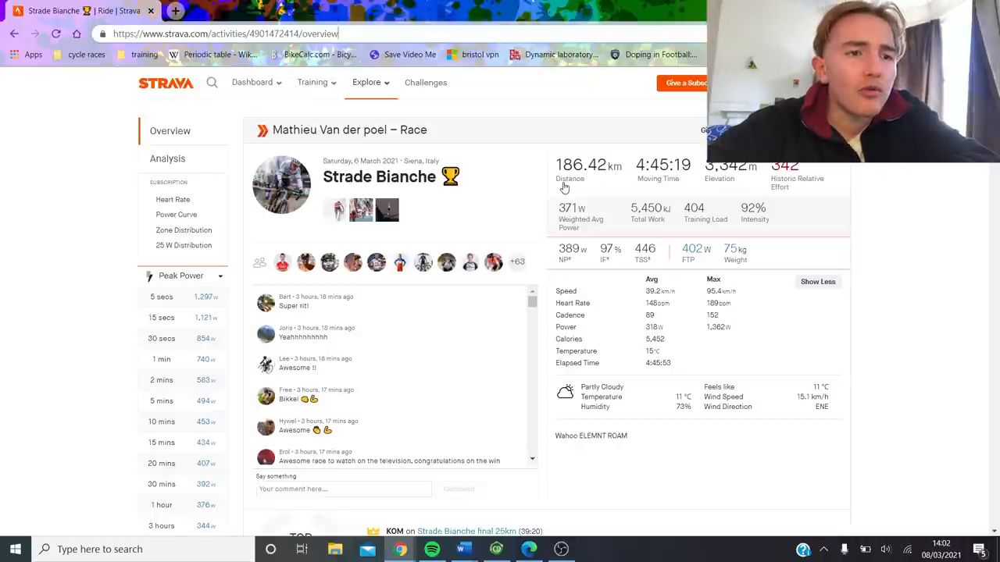
click(366, 83)
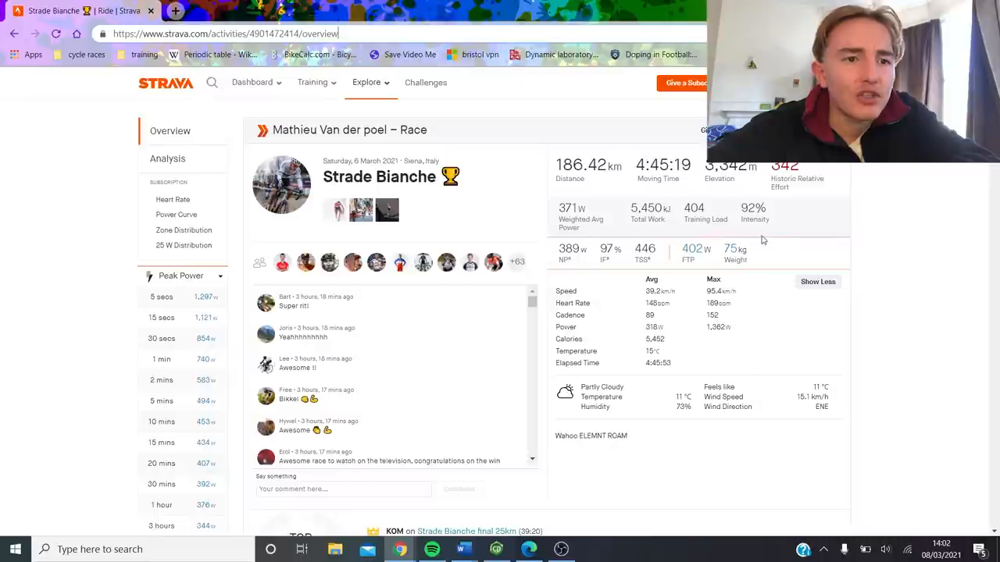
mouse_move(570, 238)
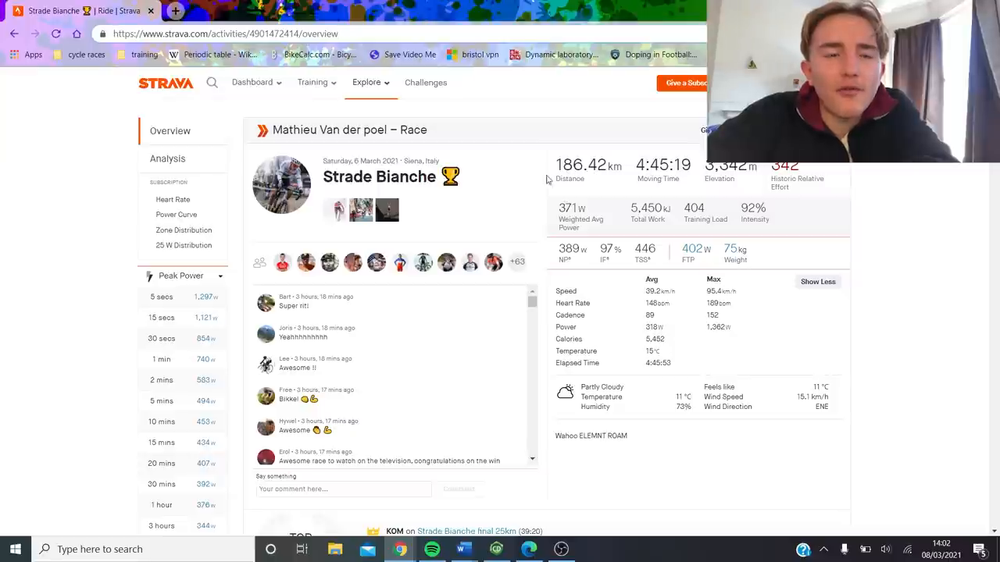
mouse_move(701, 127)
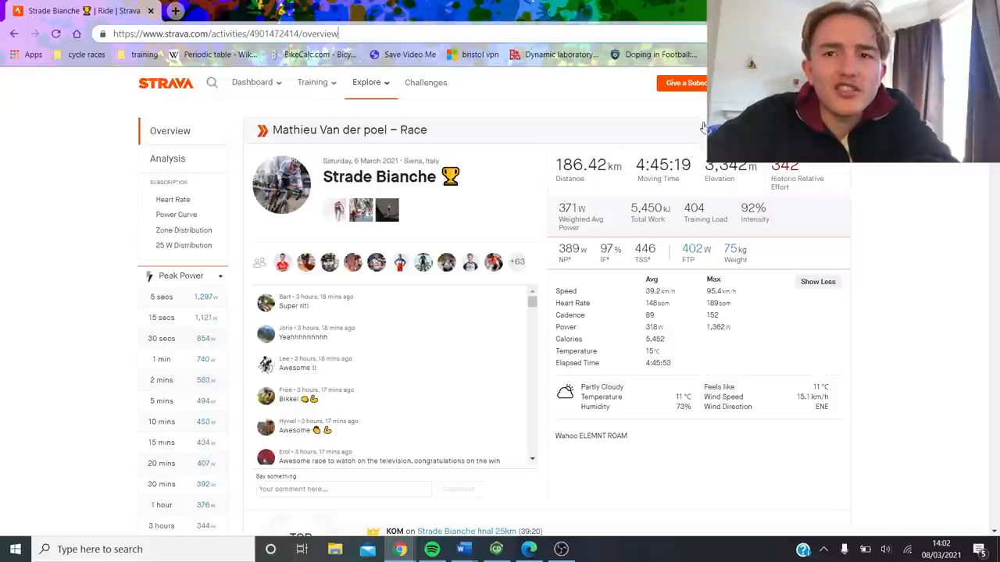
mouse_move(709, 186)
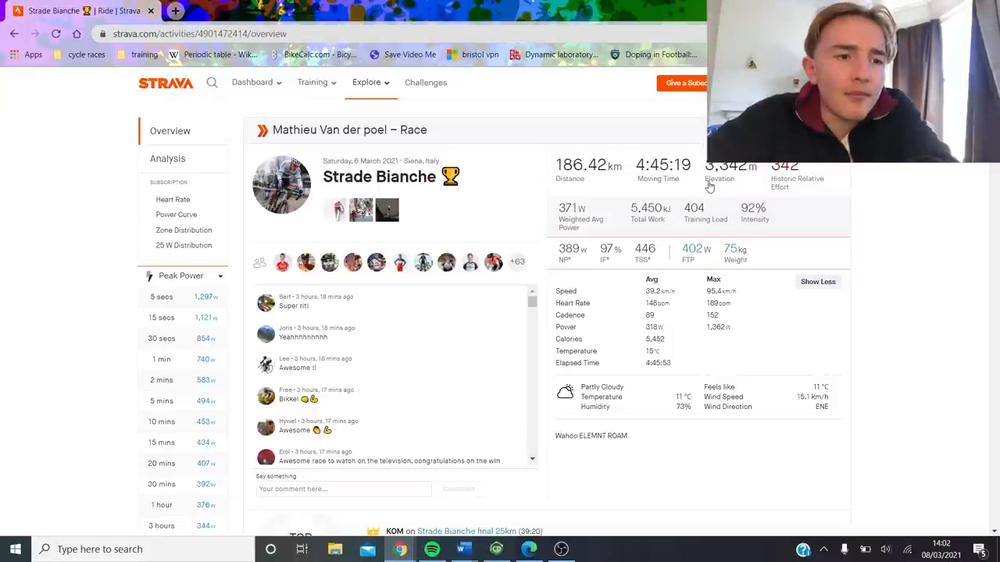
mouse_move(590, 255)
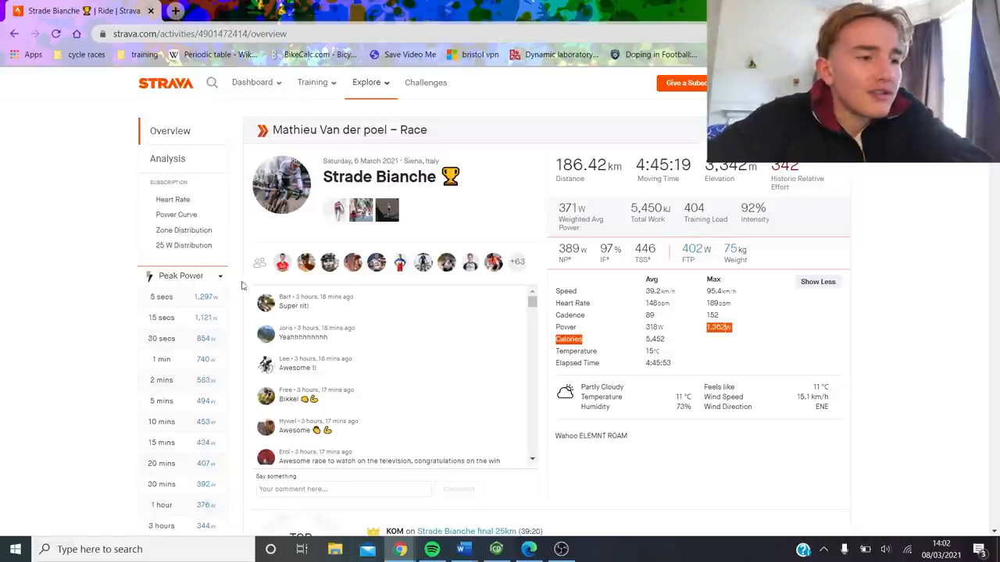
click(167, 158)
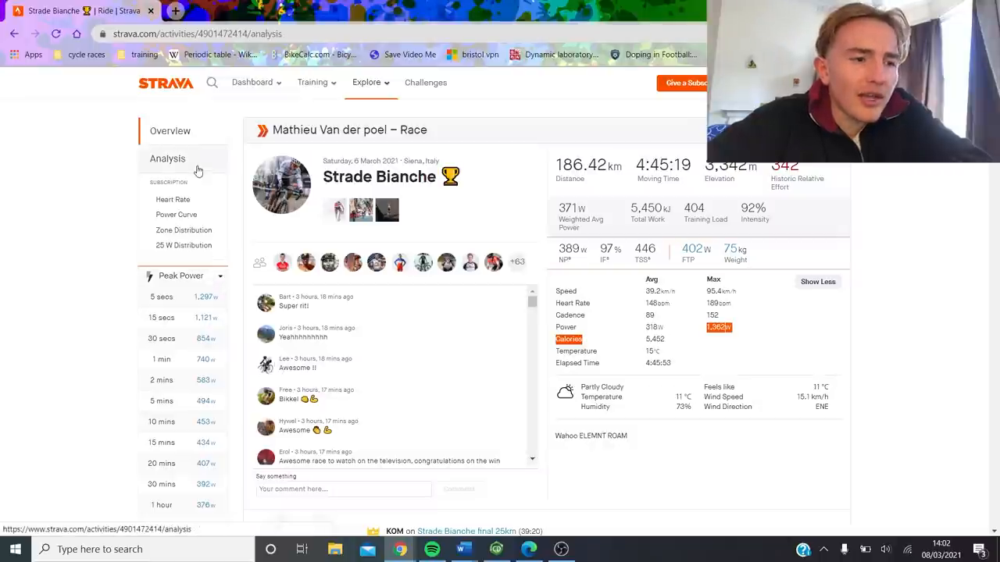
scroll(down, 3)
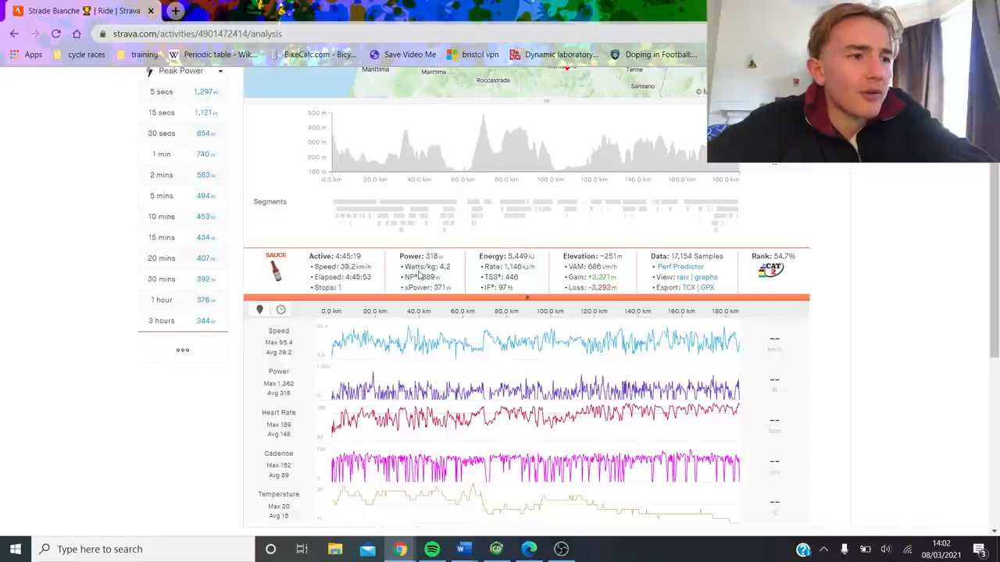
mouse_move(367, 156)
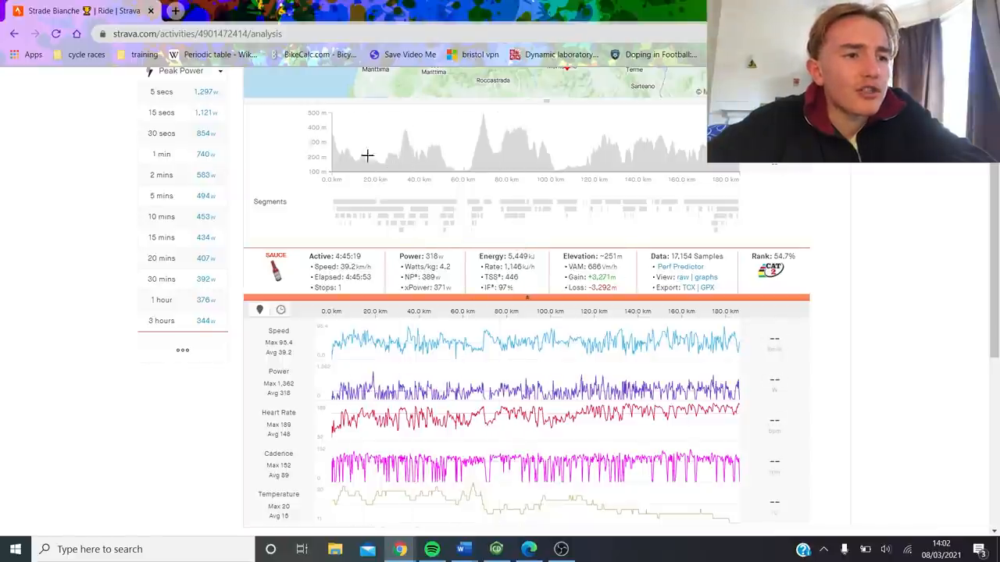
mouse_move(468, 142)
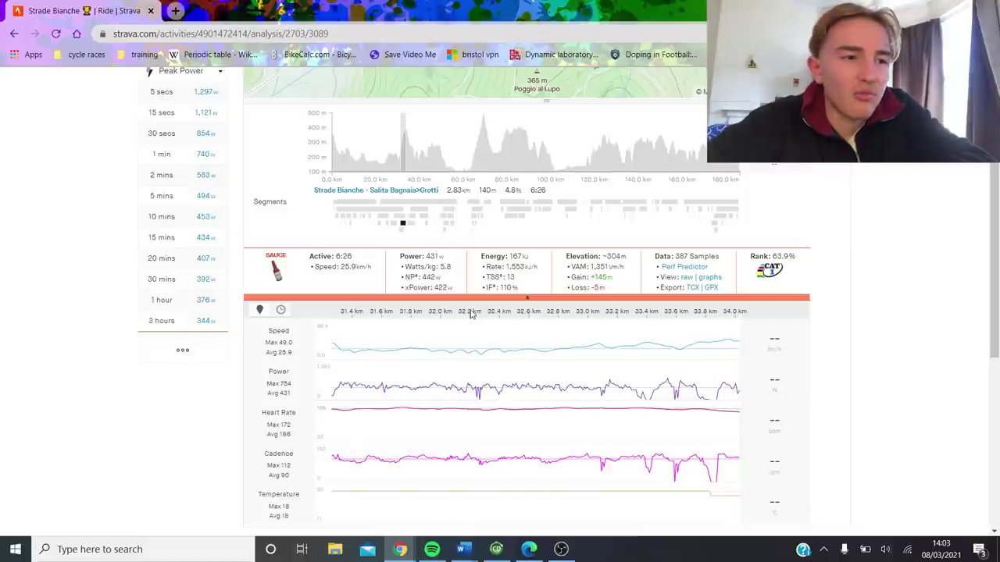
mouse_move(474, 208)
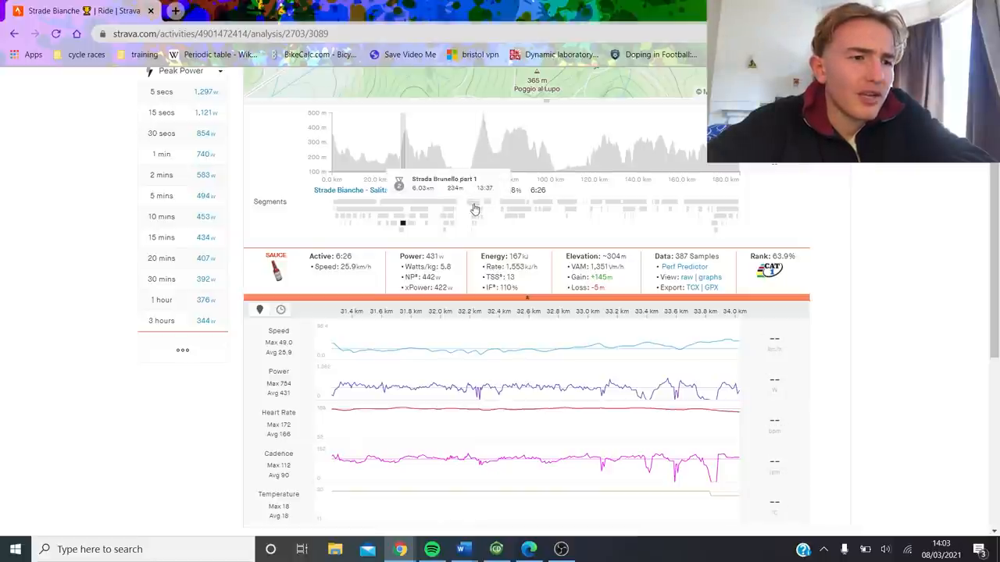
click(475, 211)
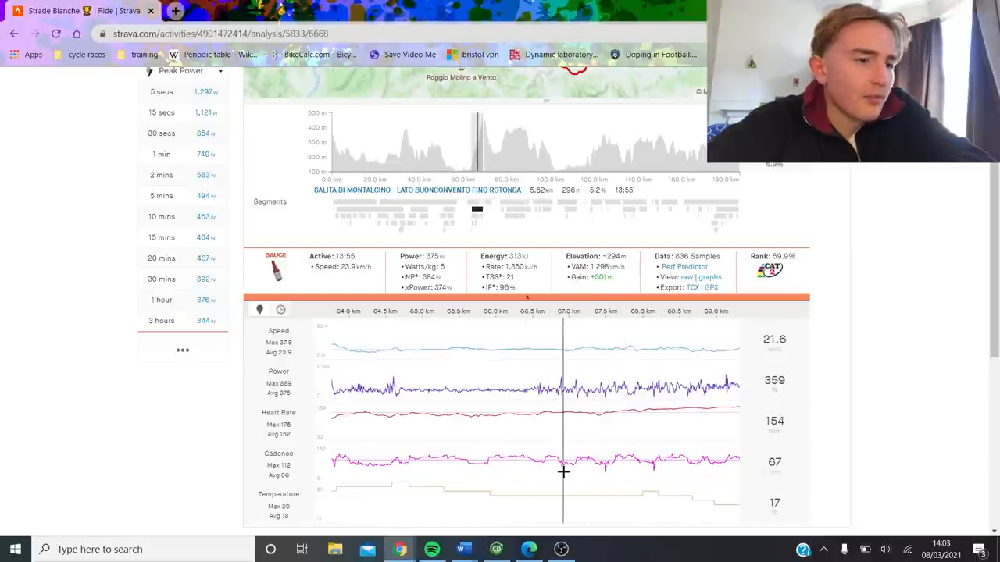
mouse_move(552, 466)
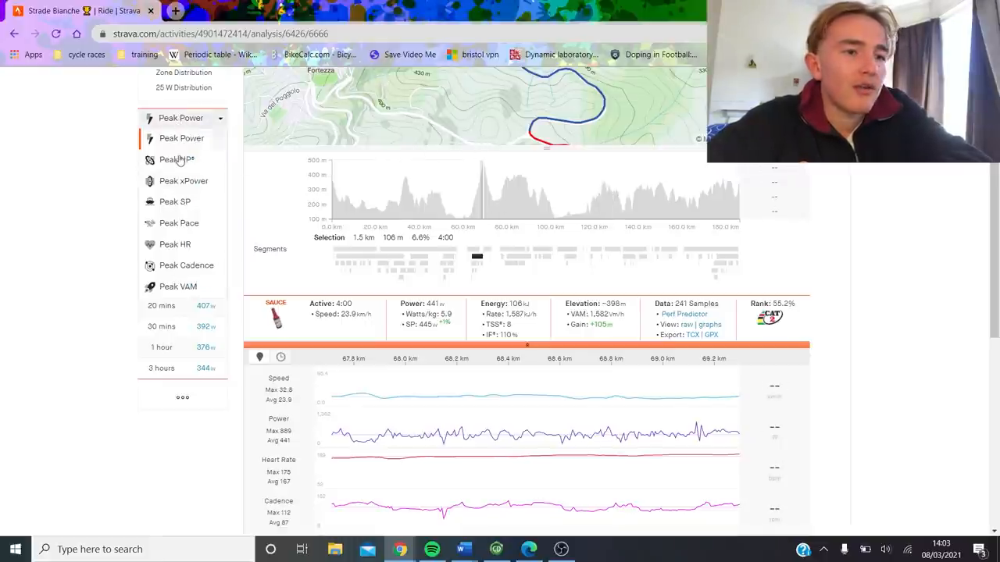
Step: Switch the peak efforts list to Peak NP and scroll down the analysis charts
click(176, 159)
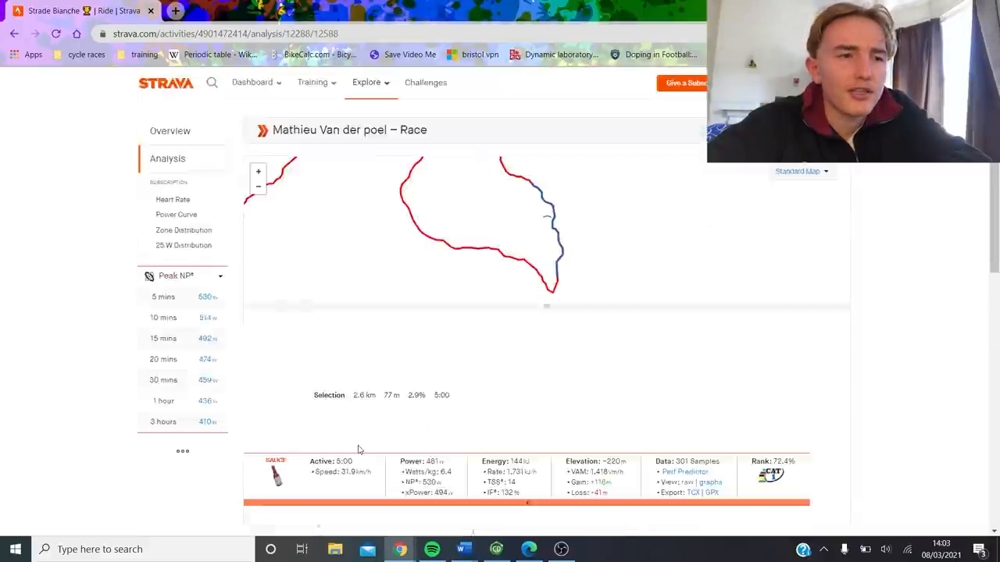
scroll(down, 3)
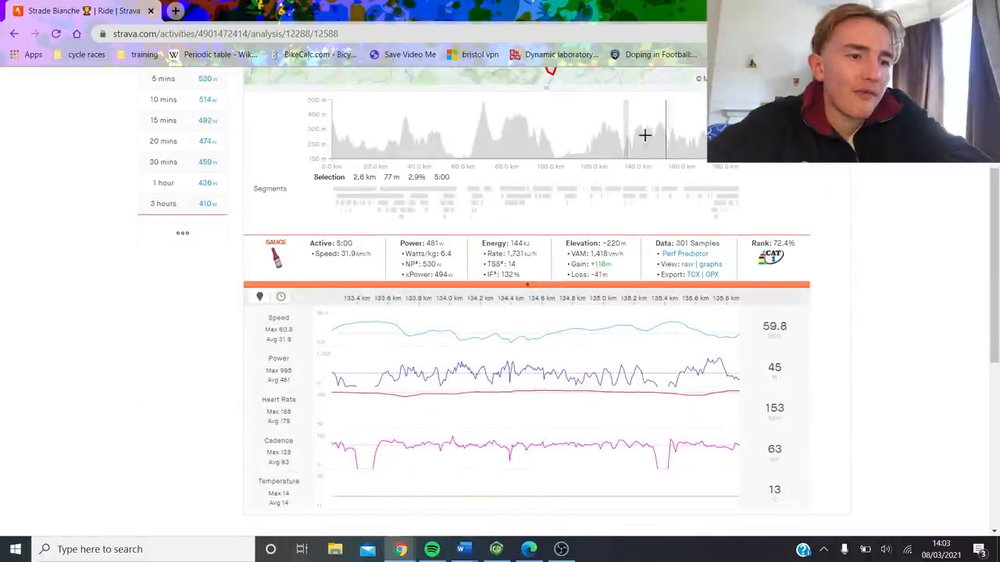
mouse_move(400, 400)
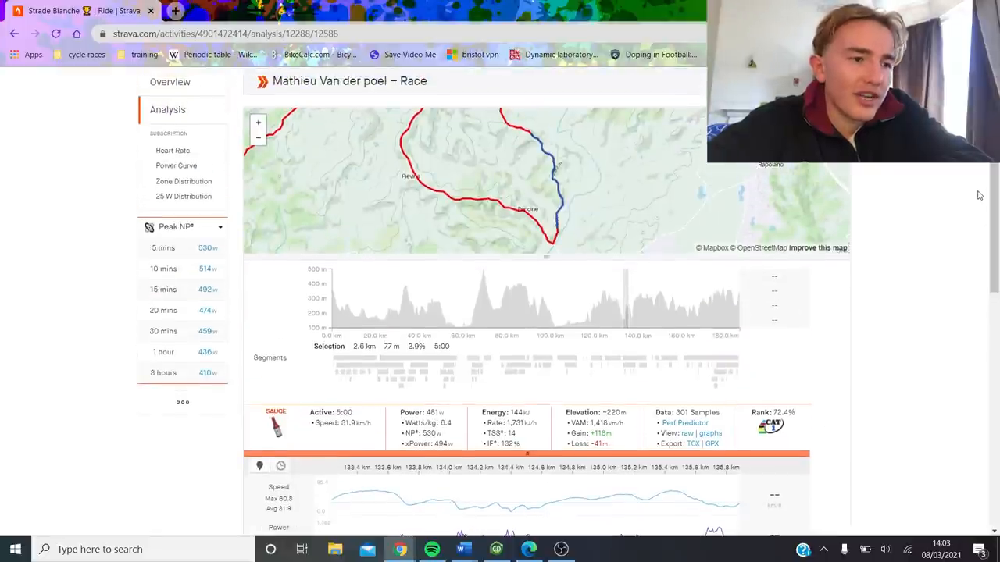
scroll(down, 3)
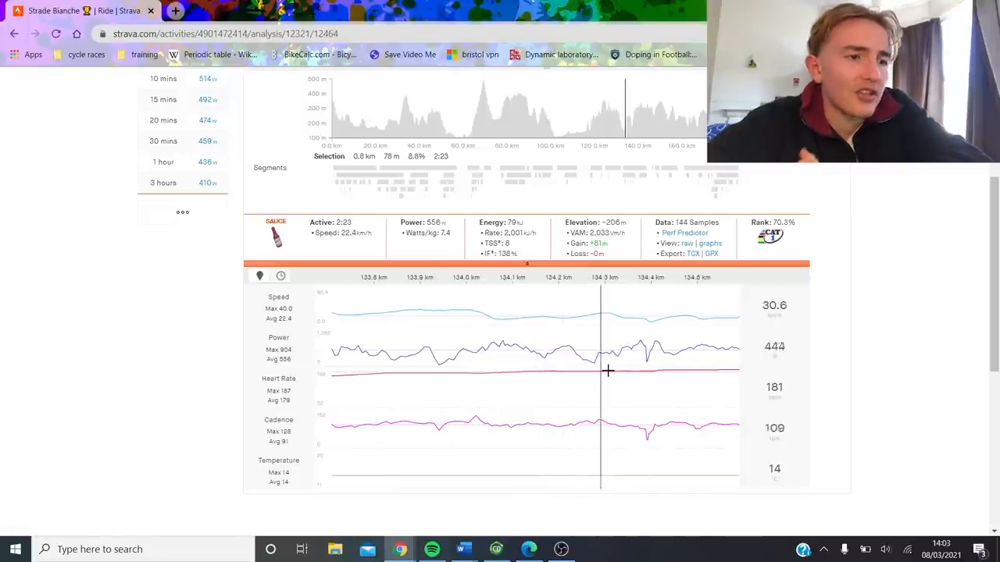
mouse_move(640, 389)
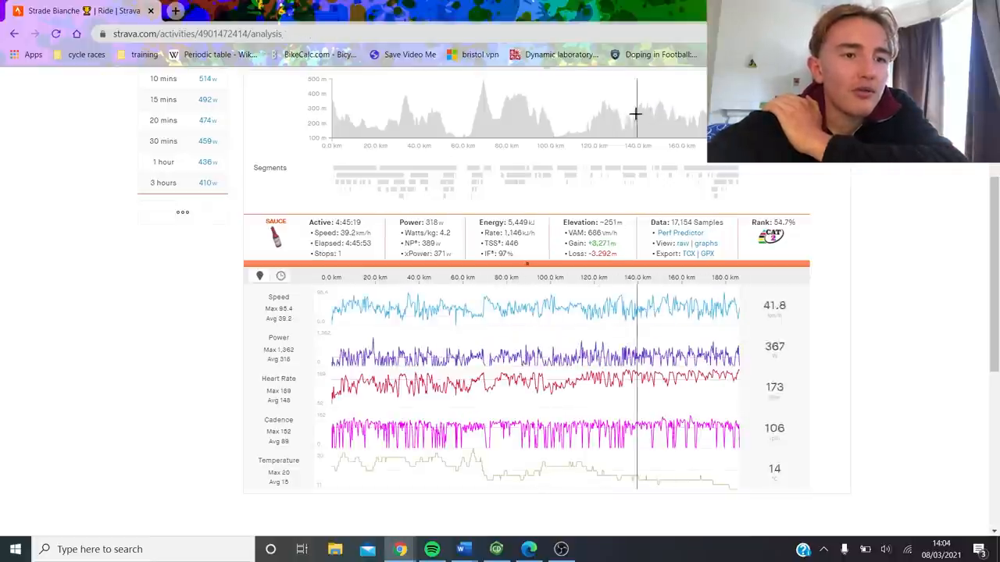
mouse_move(584, 111)
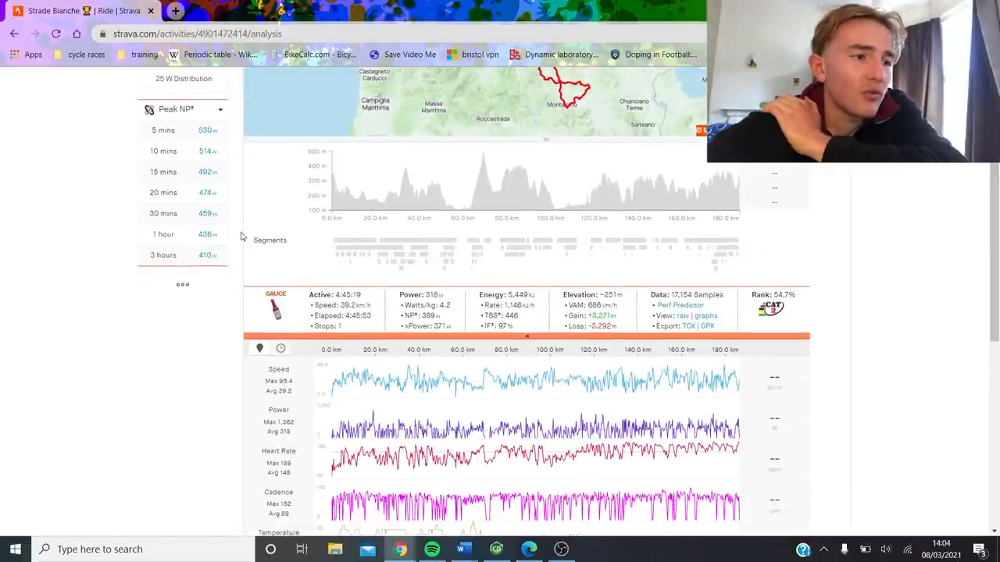
mouse_move(917, 298)
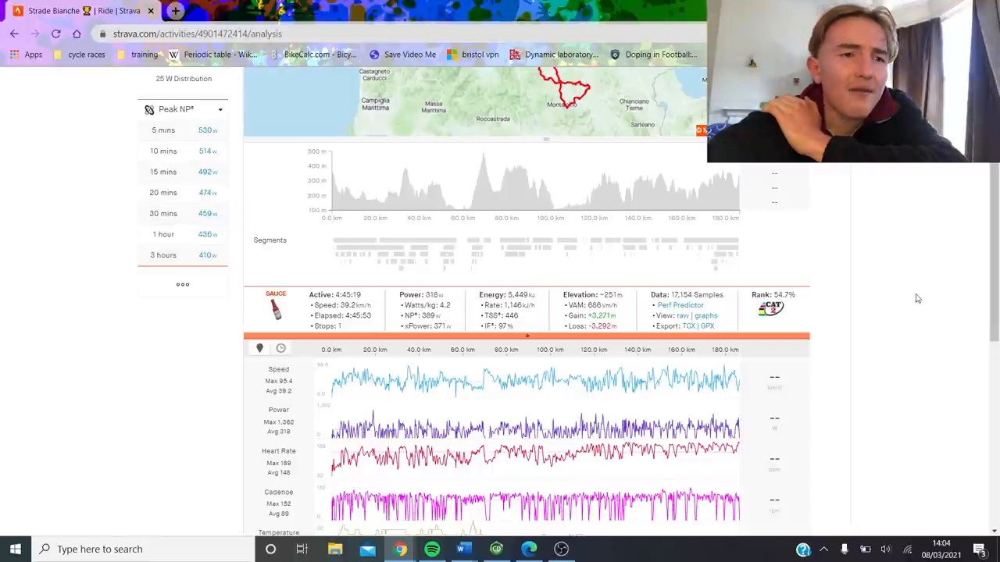
scroll(down, 3)
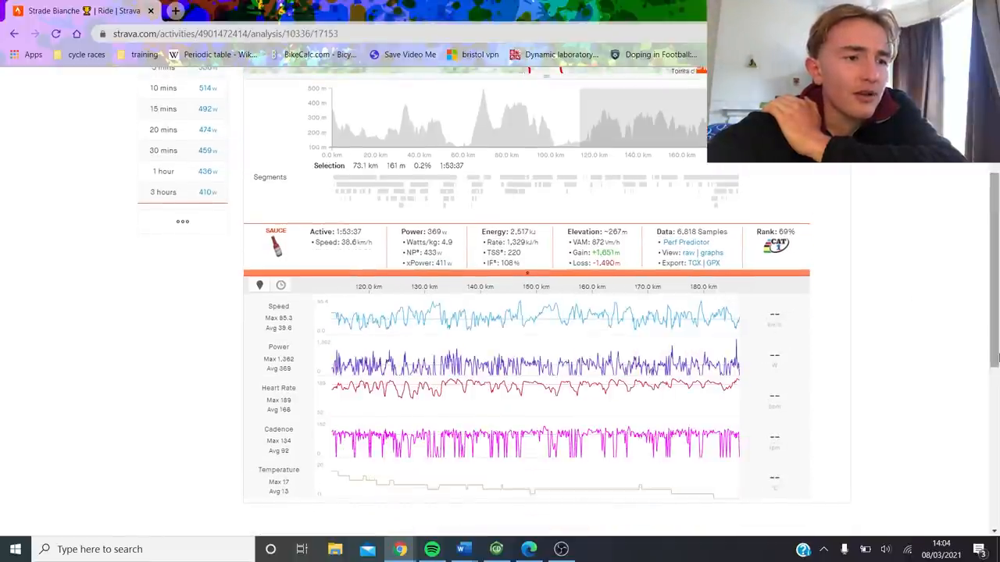
mouse_move(496, 382)
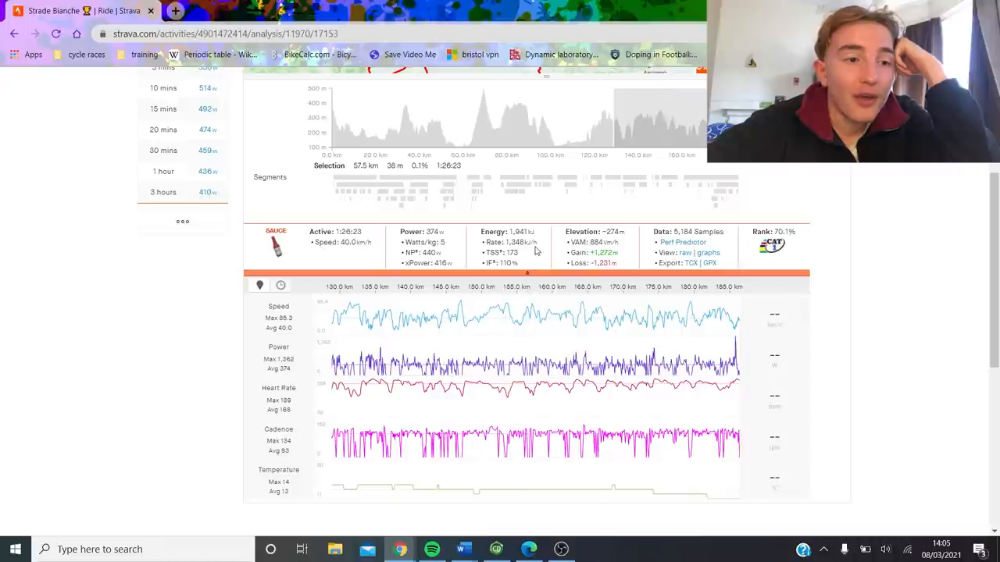
mouse_move(527, 253)
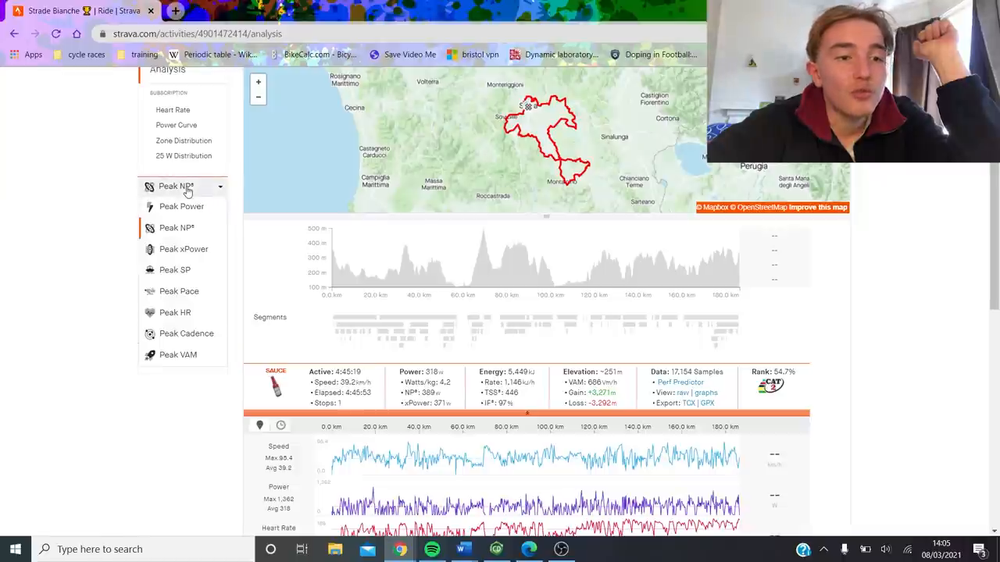
mouse_move(631, 272)
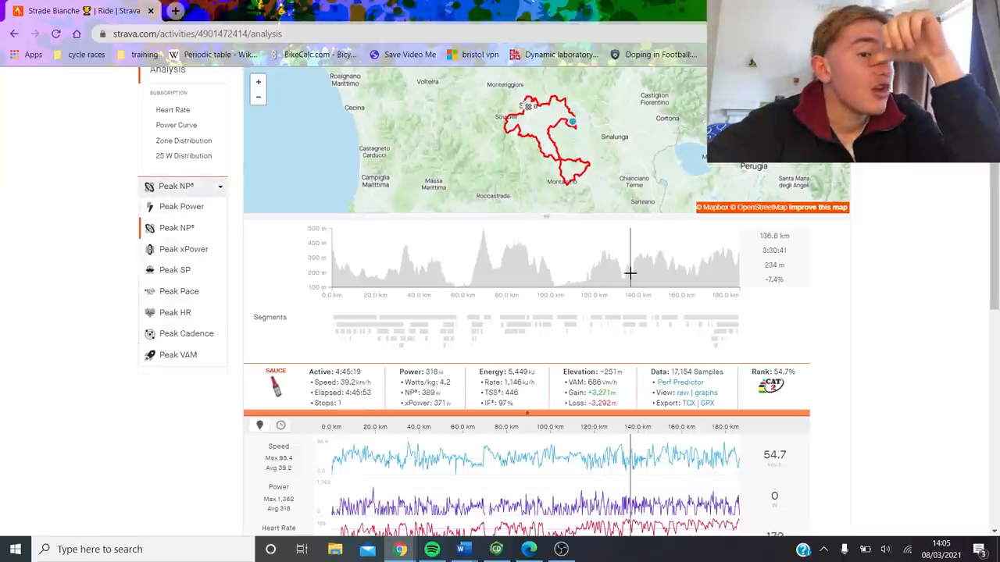
Step: Change the peak list from Peak NP back to Peak Power, showing the 494 W 5-minute best
scroll(down, 3)
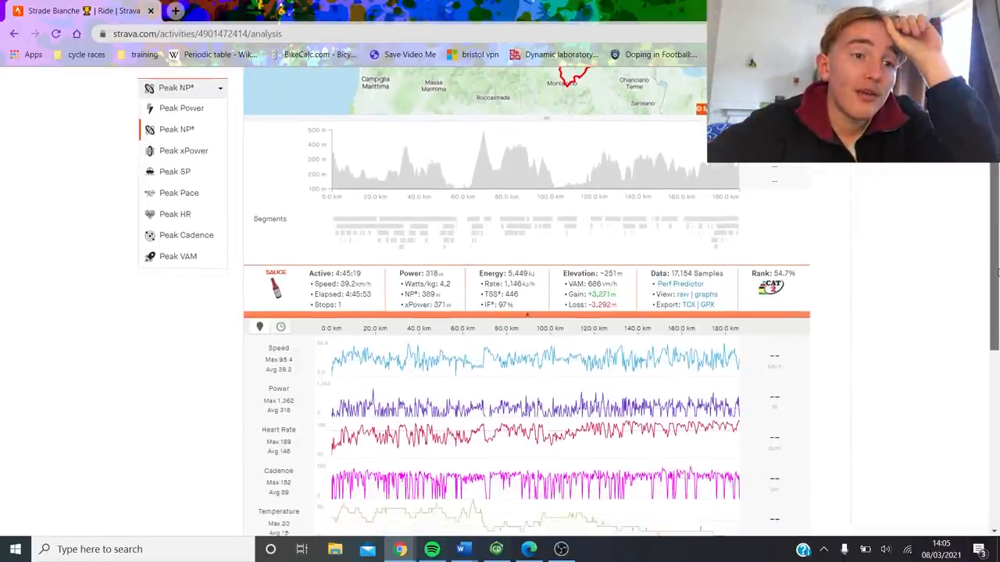
mouse_move(619, 162)
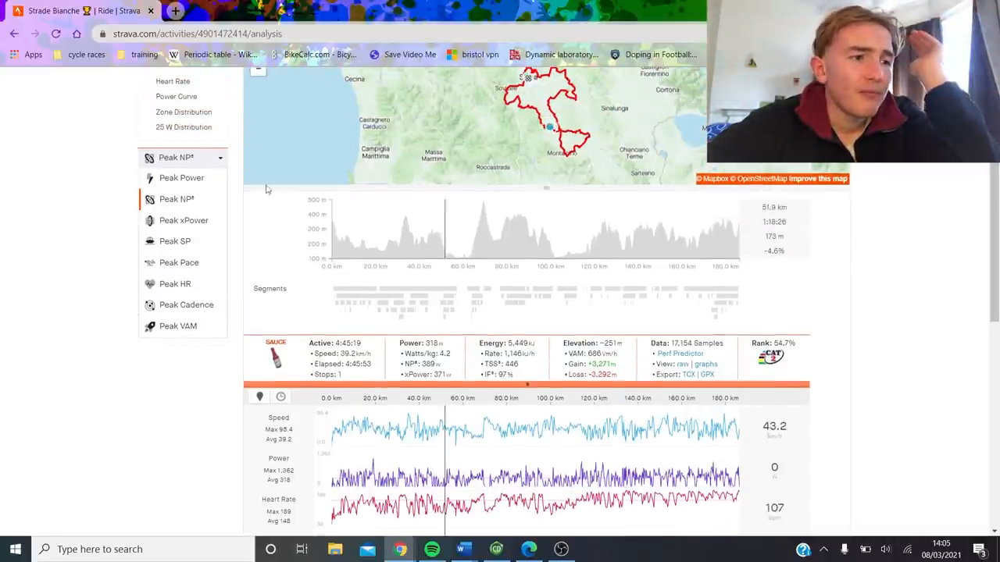
click(181, 177)
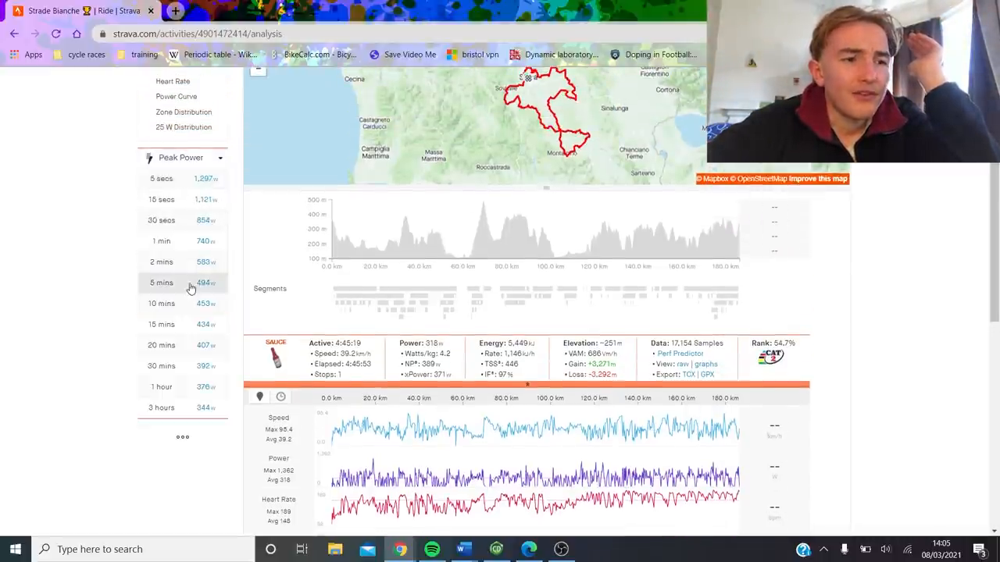
Step: Analyse the 1-minute peak effort near 174.2 km (740 W) and pan the map along it
click(161, 241)
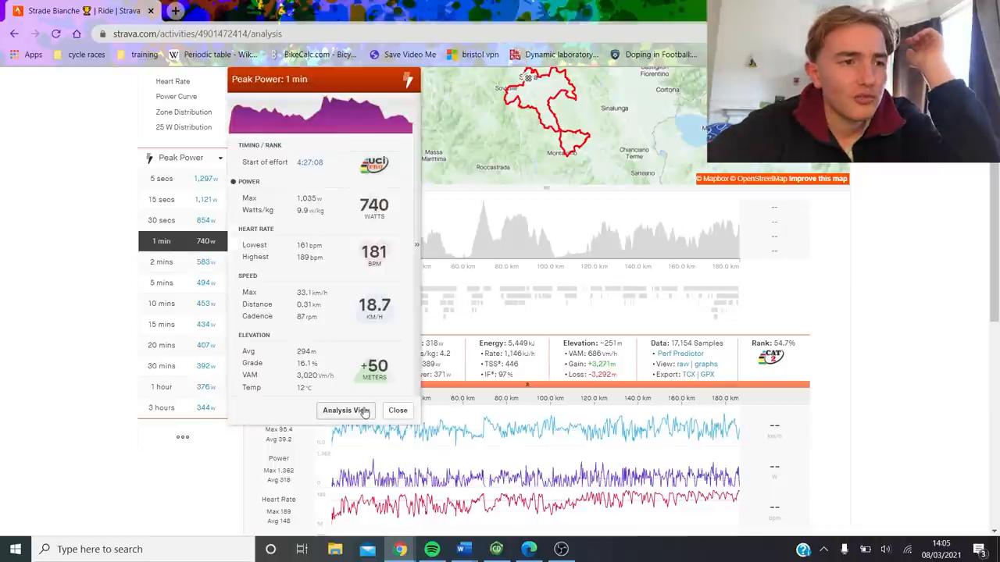
click(345, 410)
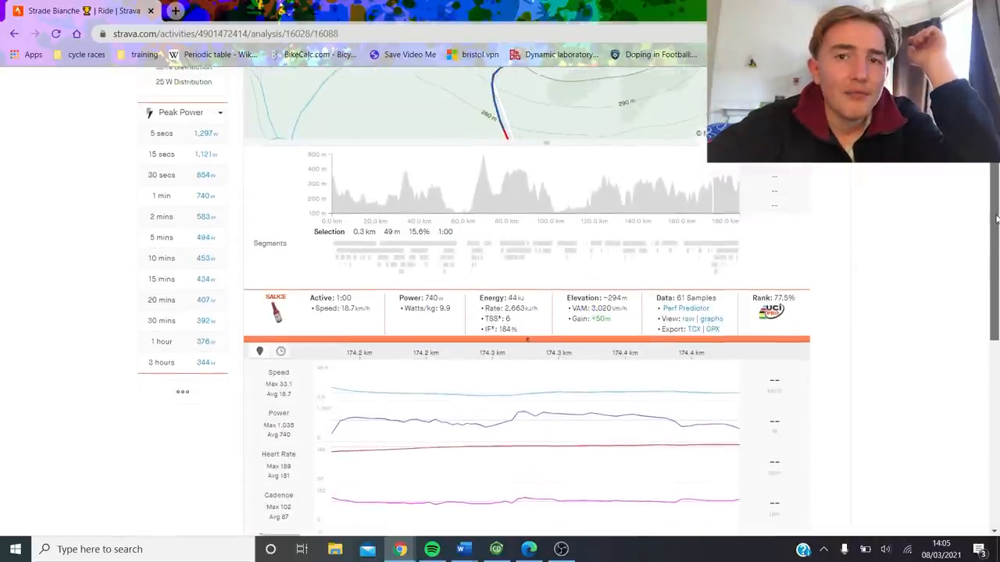
scroll(down, 3)
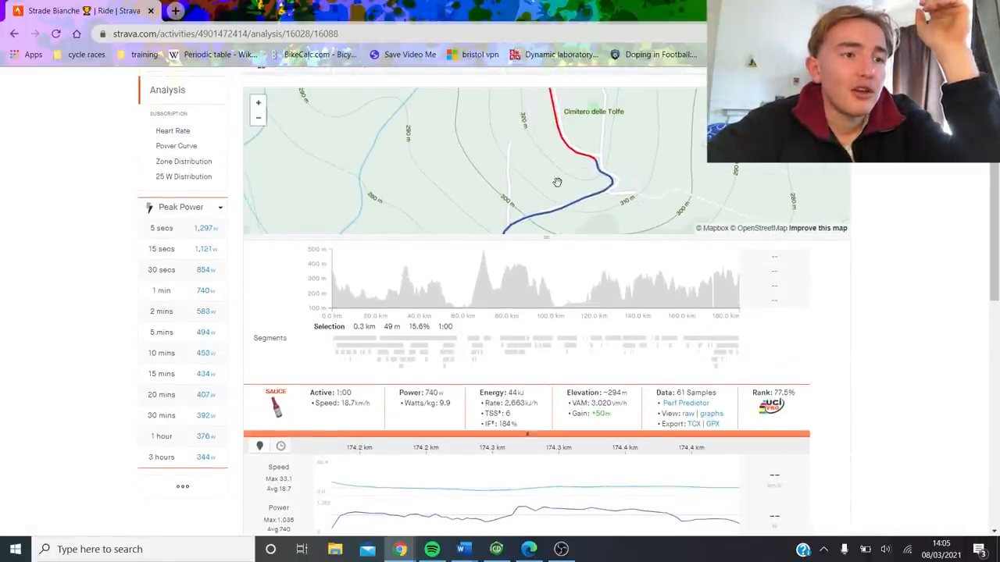
drag(556, 183, 447, 233)
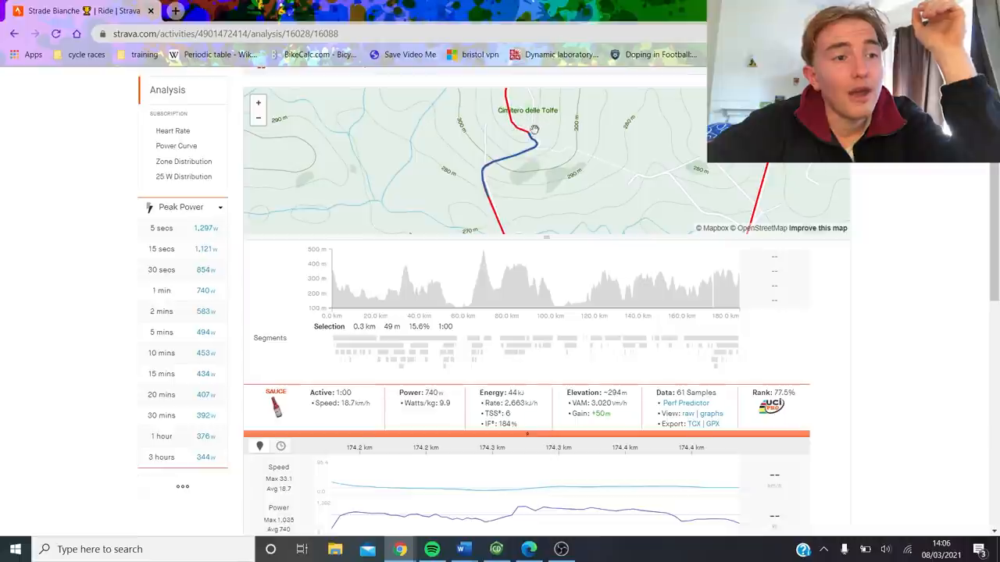
mouse_move(496, 161)
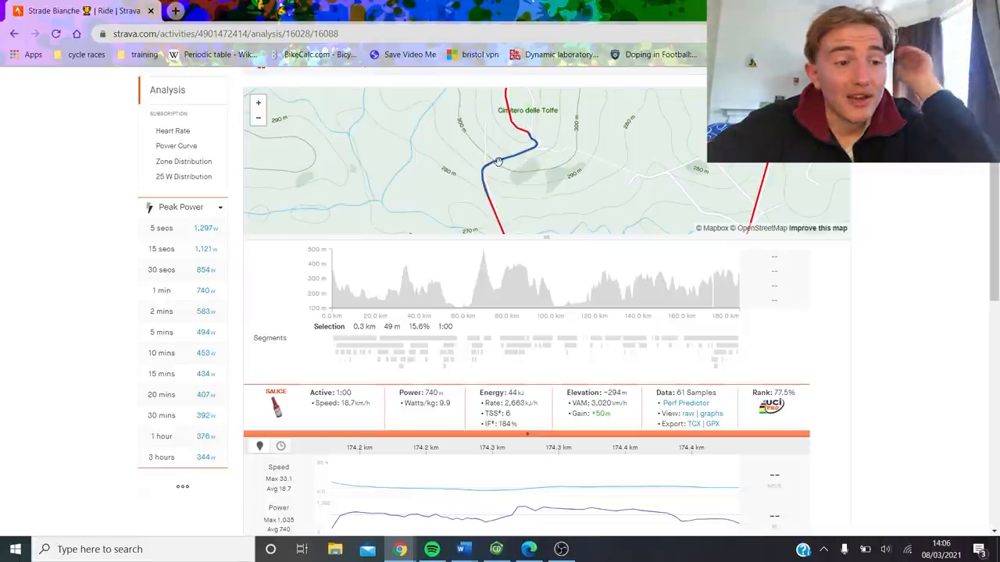
scroll(down, 3)
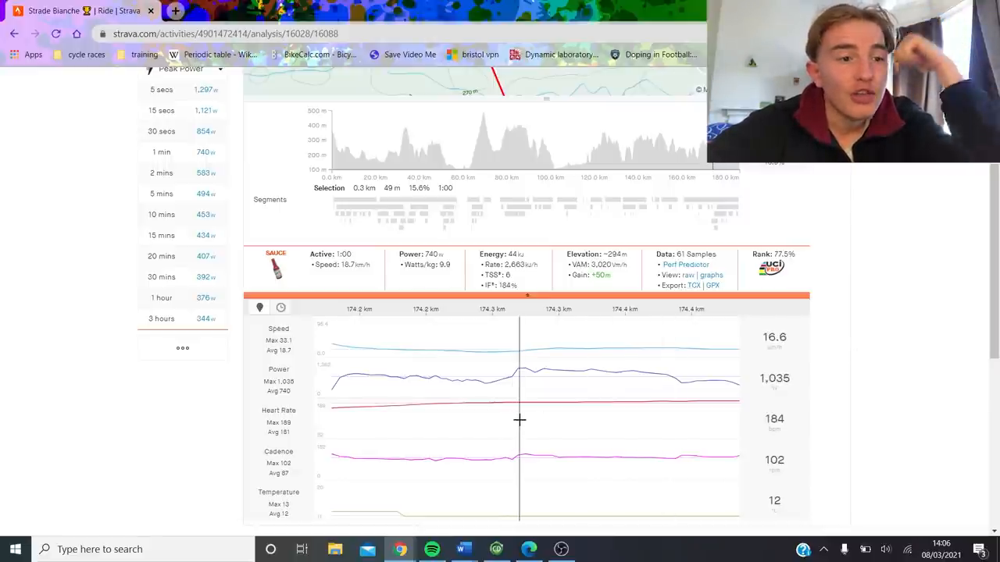
mouse_move(513, 429)
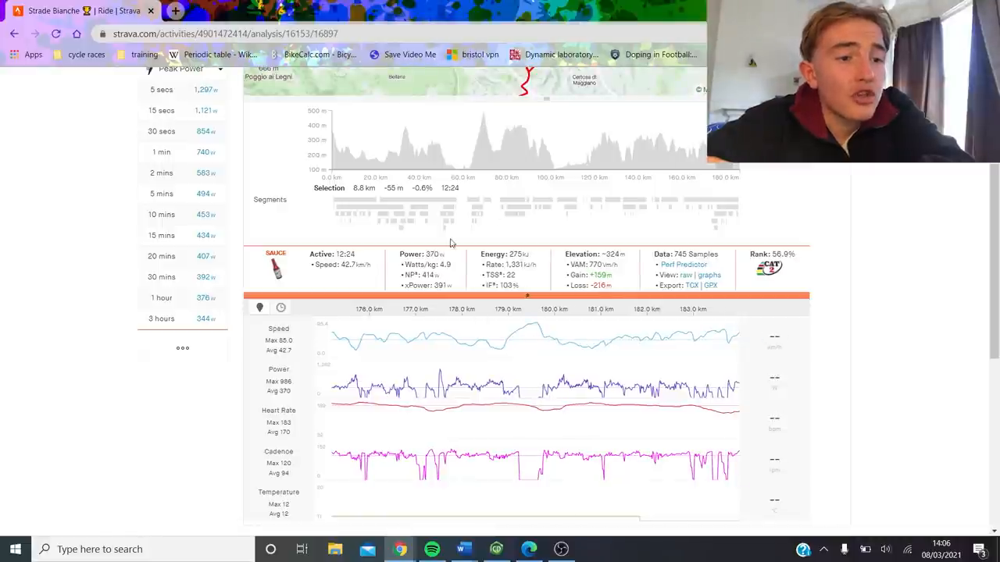
mouse_move(657, 432)
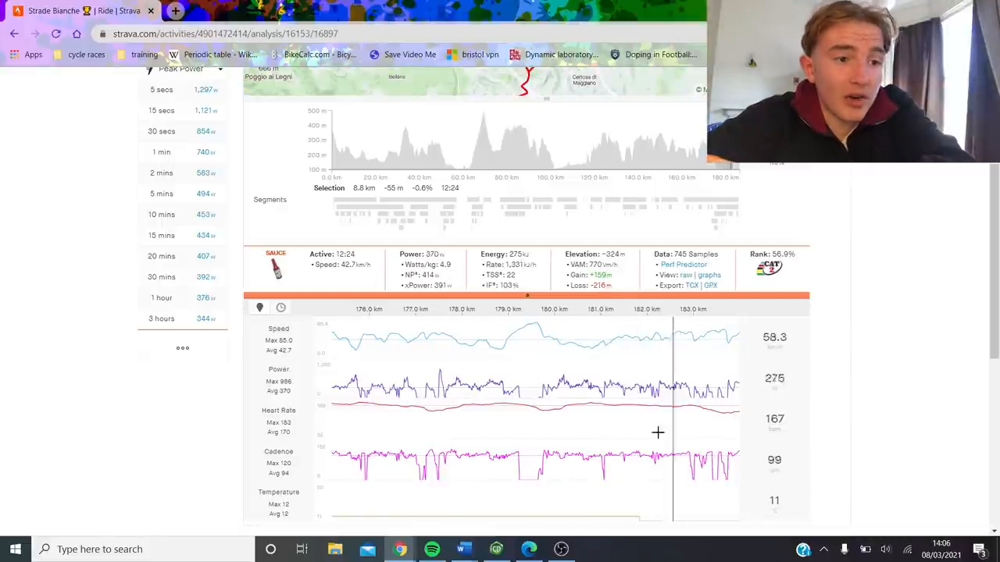
mouse_move(557, 435)
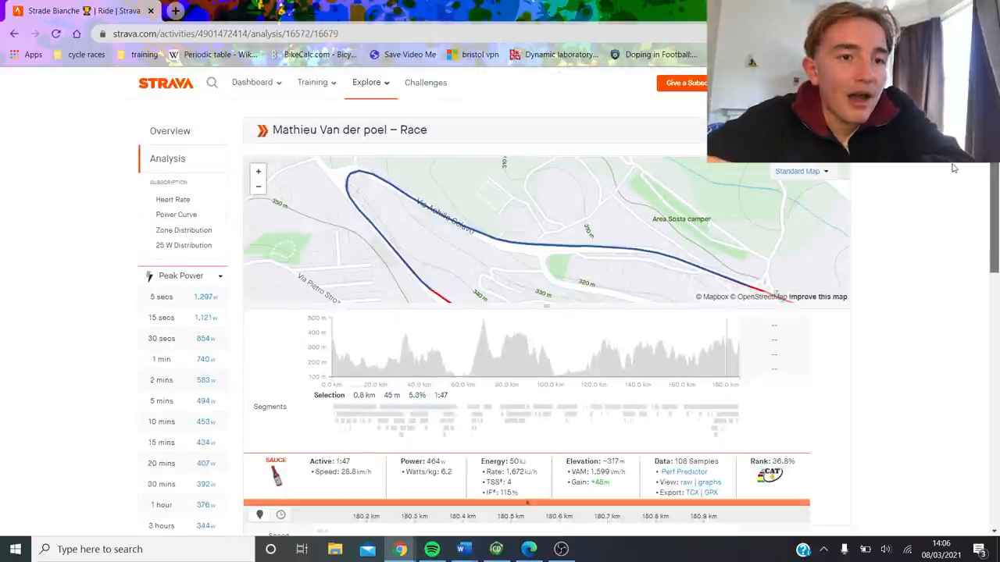
Step: Return the analysis to the full 4:45:19 ride averaging 318 W
scroll(down, 3)
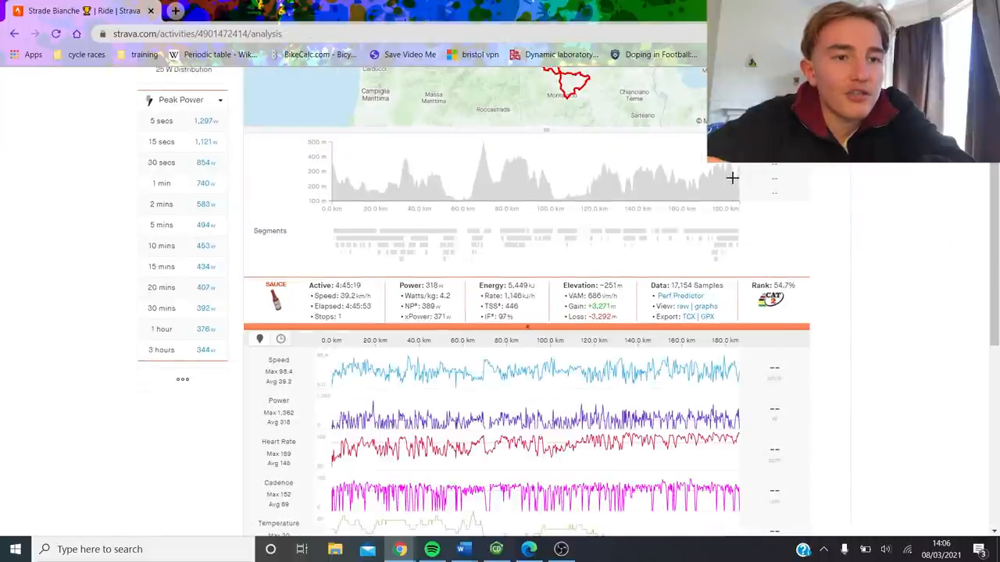
Step: Drag-select the finishing stretch near 185 km on the elevation profile
drag(719, 180, 734, 187)
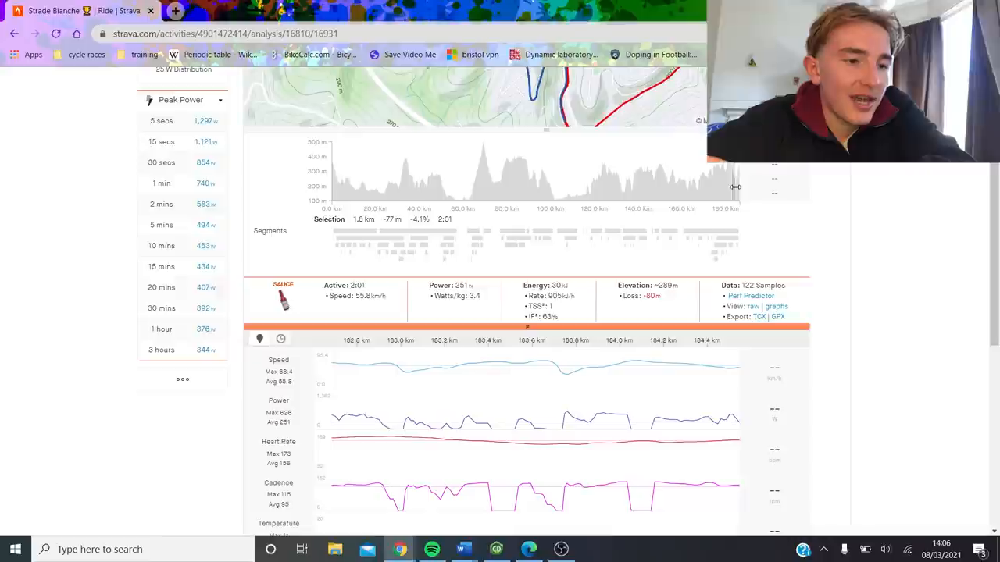
mouse_move(674, 400)
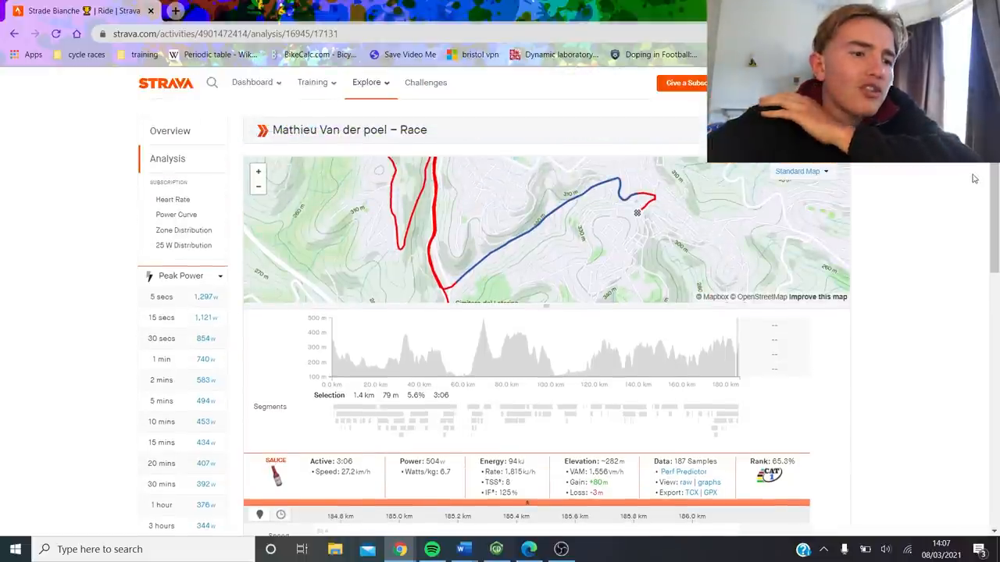
scroll(down, 3)
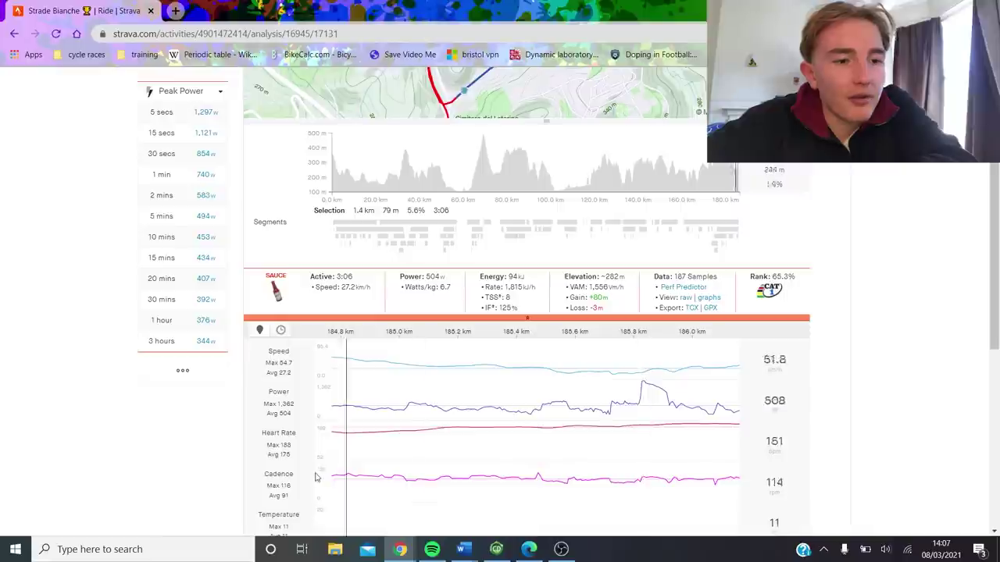
mouse_move(606, 429)
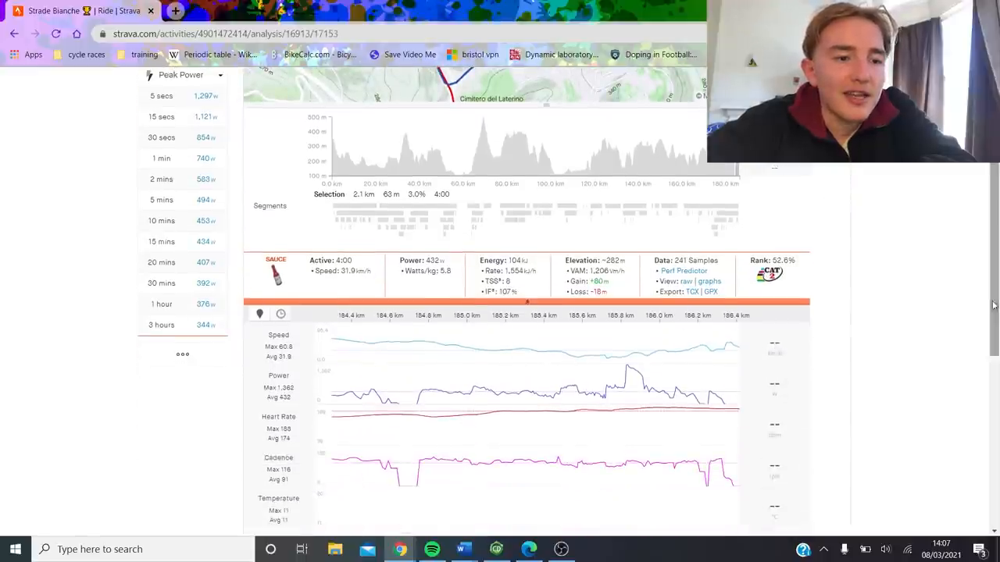
mouse_move(599, 428)
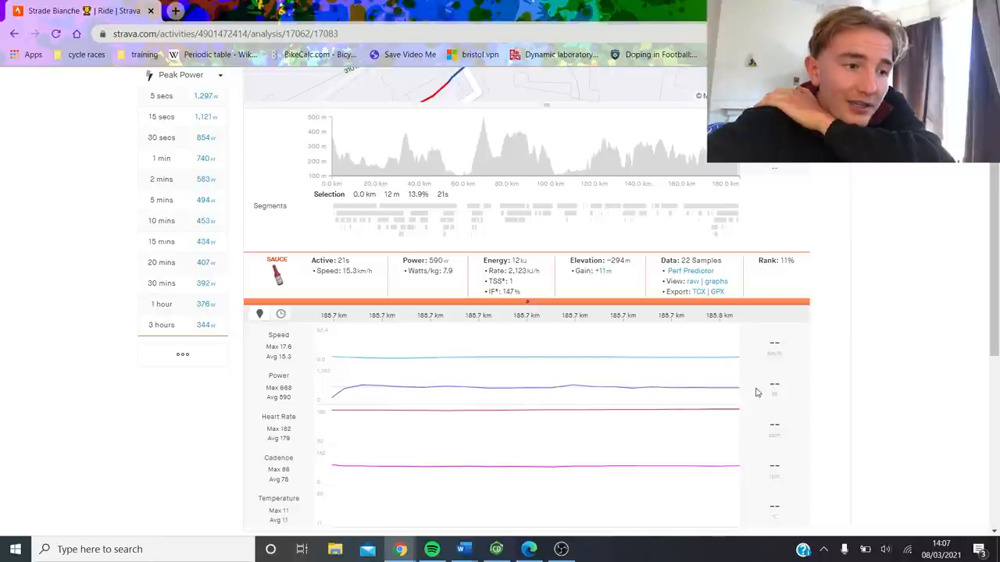
mouse_move(786, 227)
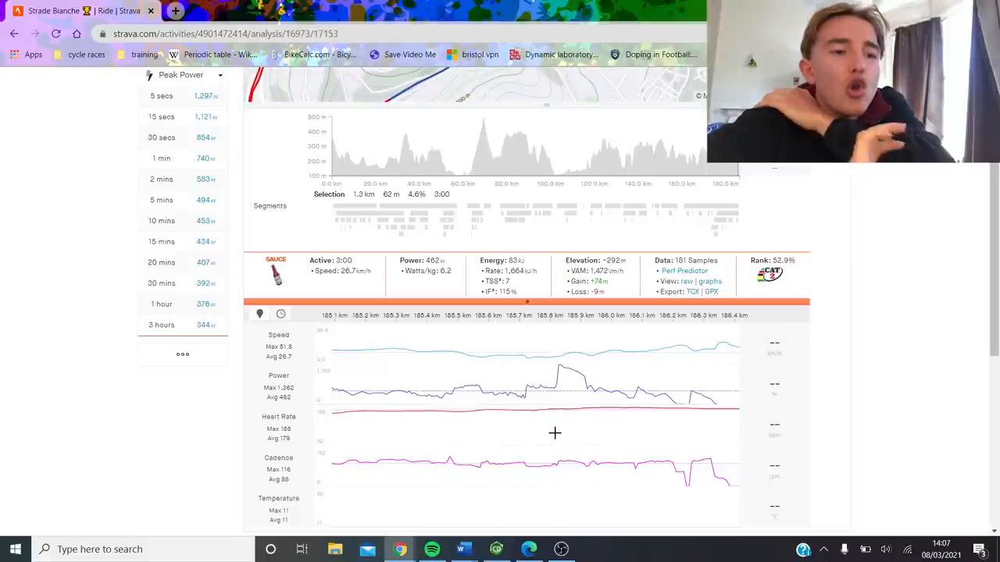
Step: Narrow the selection to the 17-second, 1,056 W surge near 185.8 km
click(588, 435)
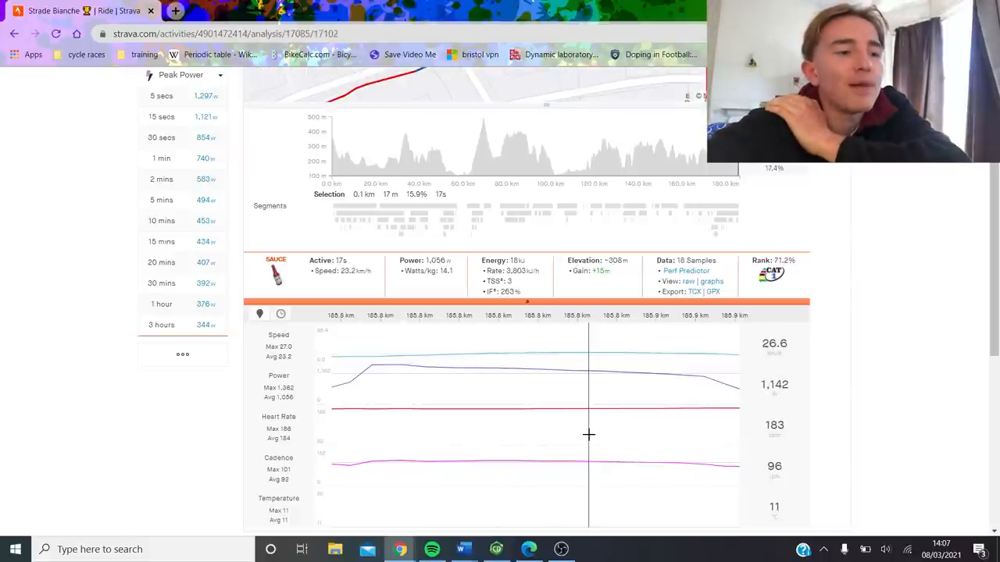
mouse_move(340, 329)
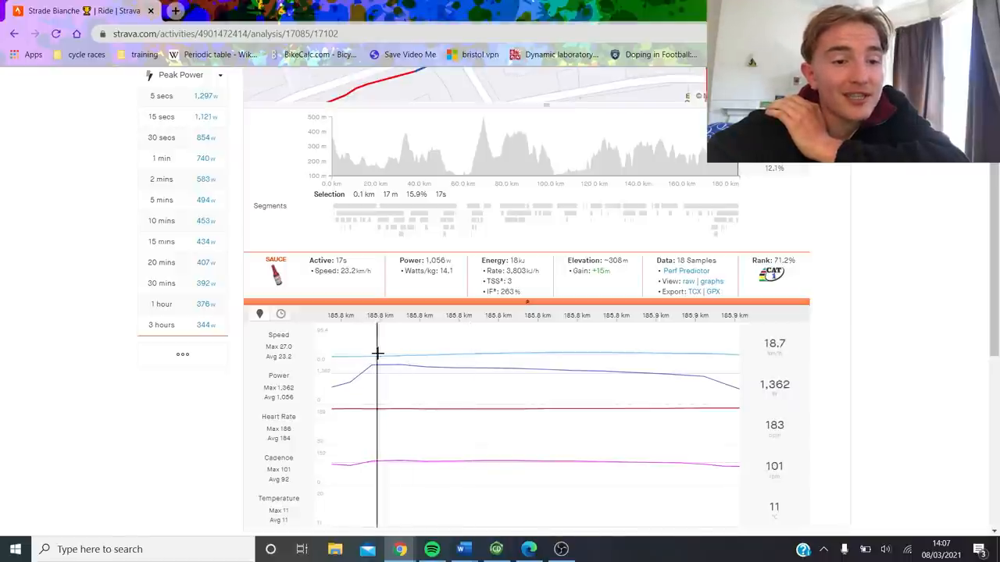
mouse_move(568, 333)
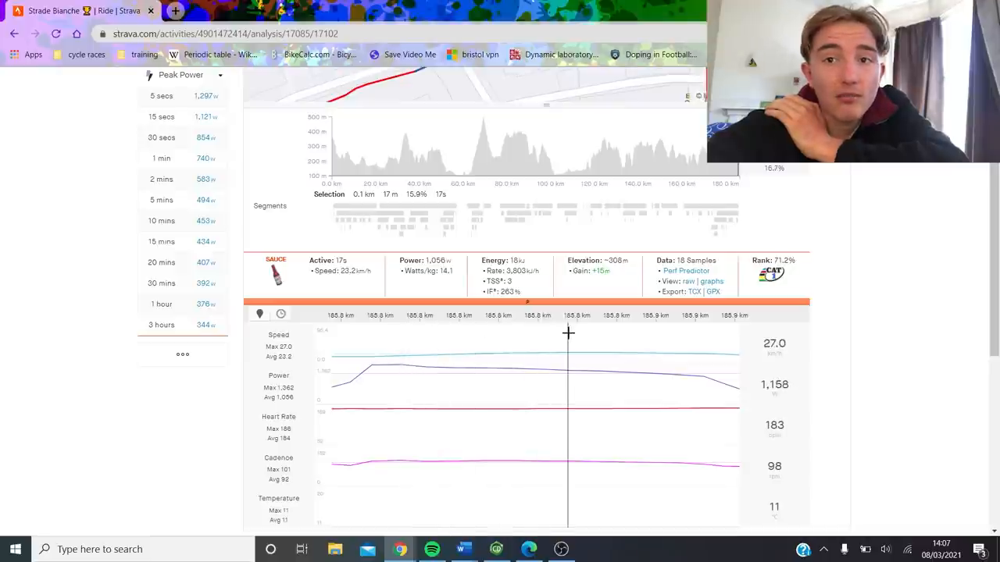
mouse_move(589, 333)
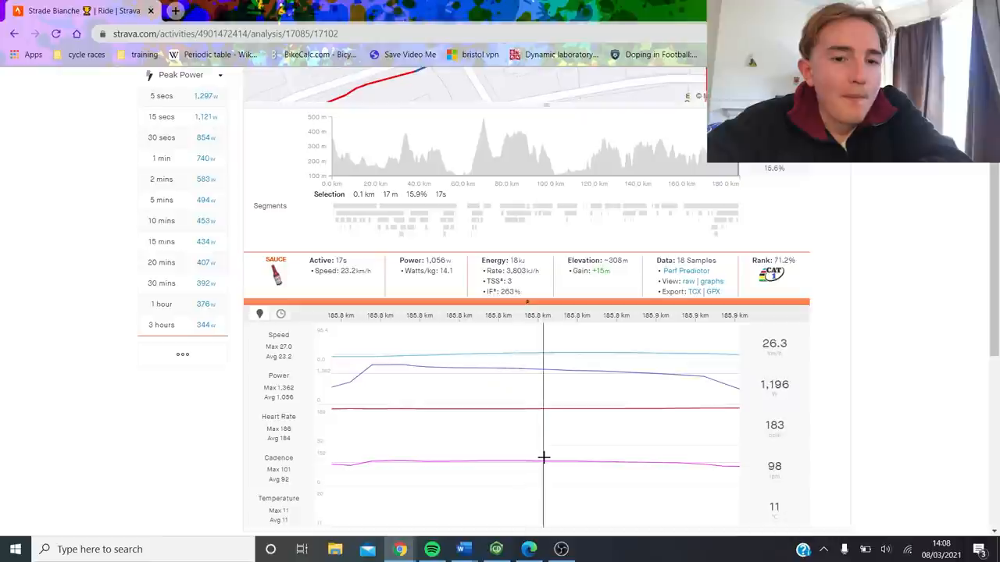
mouse_move(635, 451)
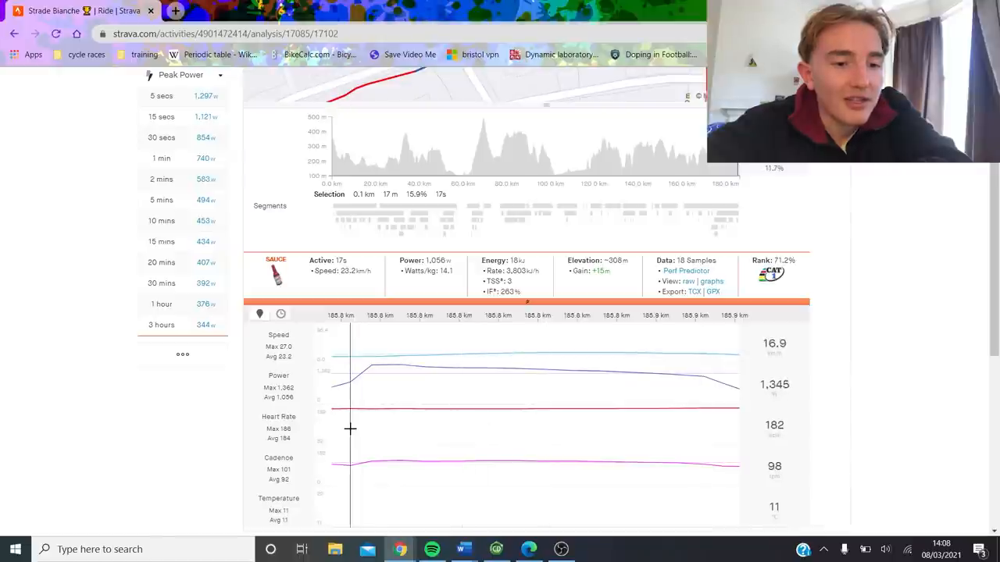
mouse_move(605, 398)
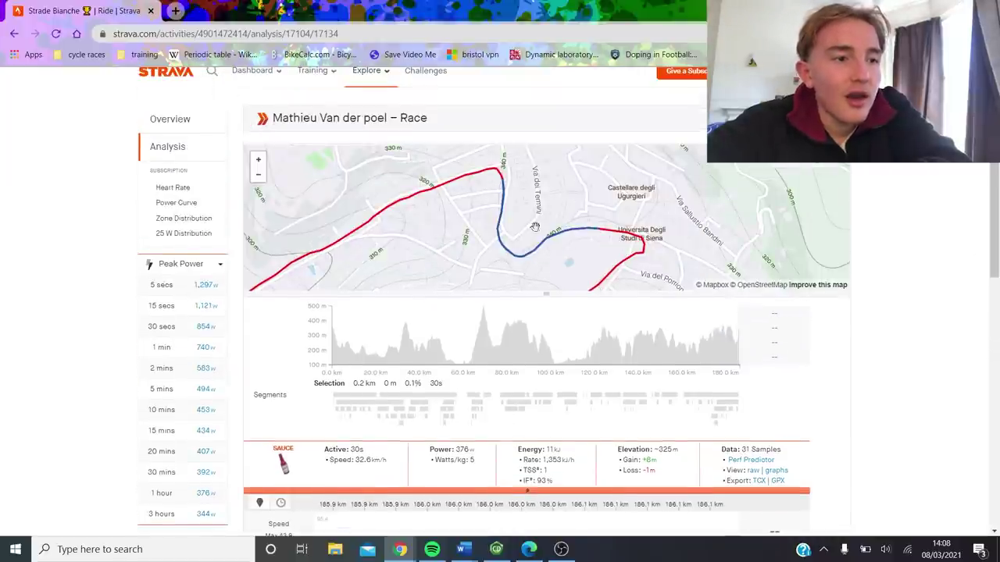
Step: Pan the map toward the Siena finish and return to full-ride analysis (318 W average)
drag(535, 227, 672, 164)
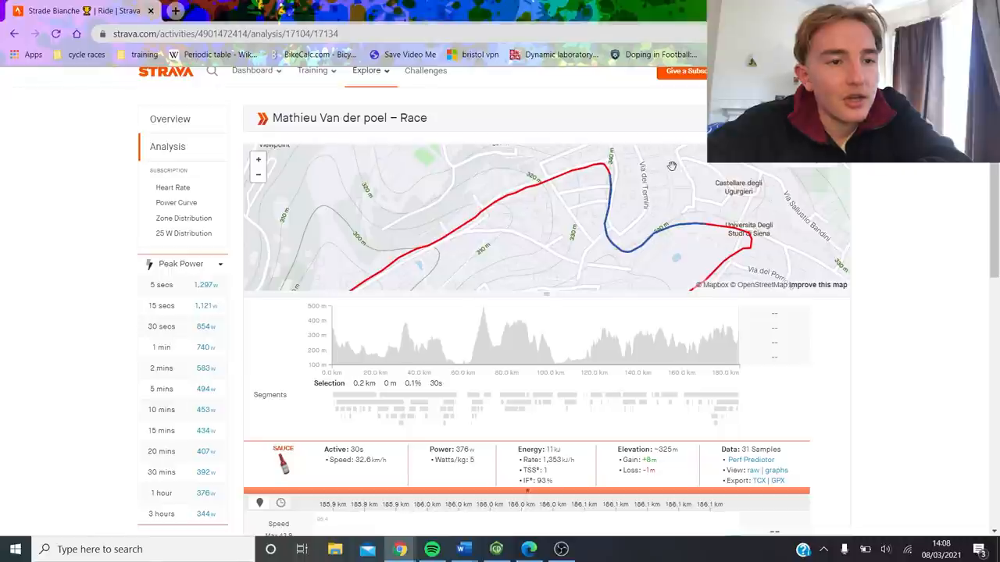
drag(672, 165, 630, 177)
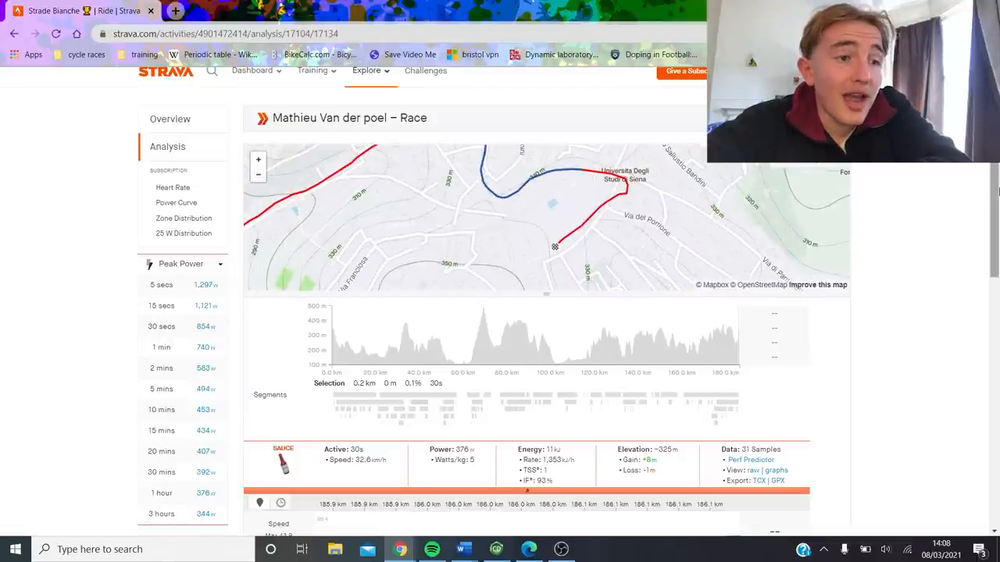
scroll(down, 3)
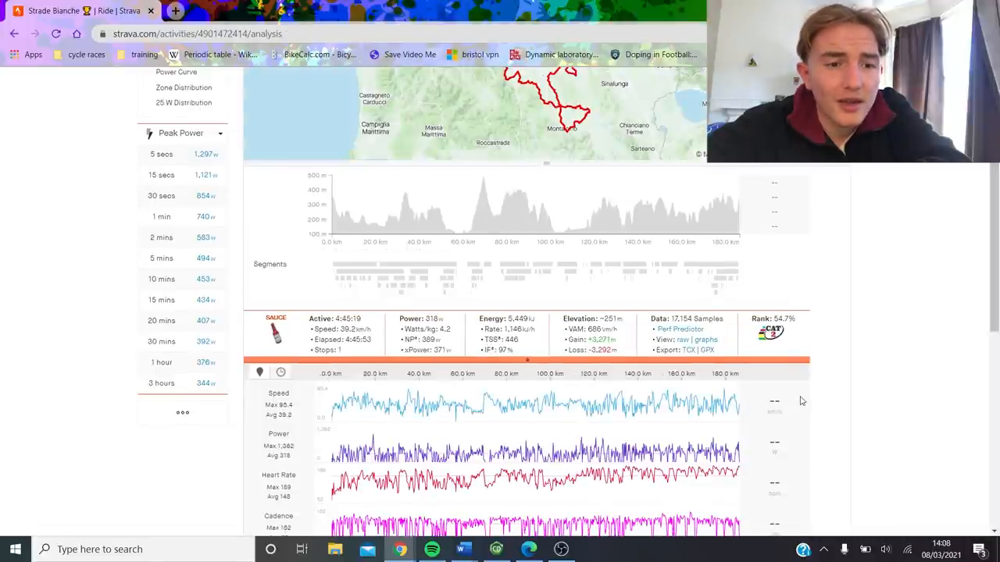
mouse_move(677, 428)
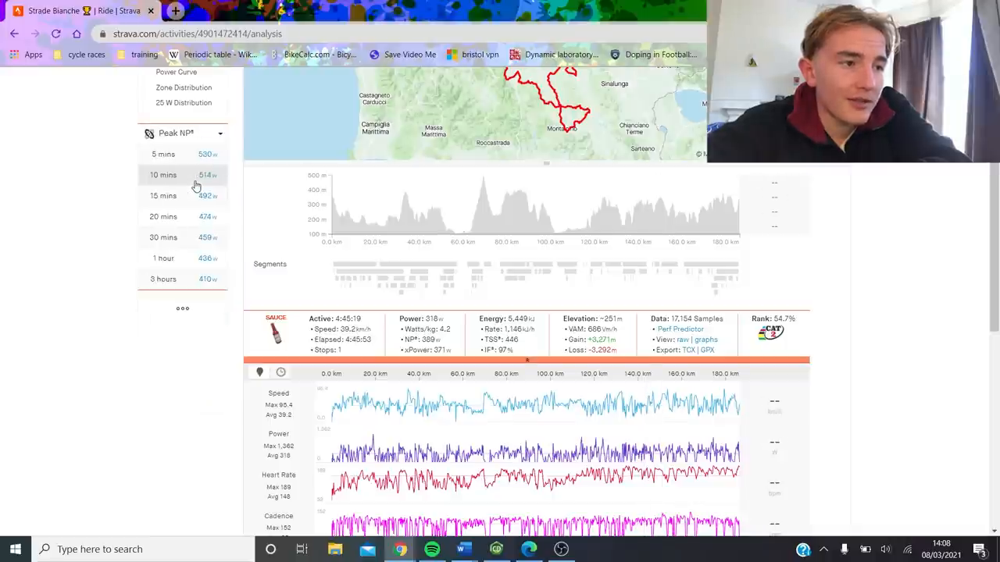
Step: Open the best 20-minute Peak NP effort, 474 W NP, in the analysis
click(163, 216)
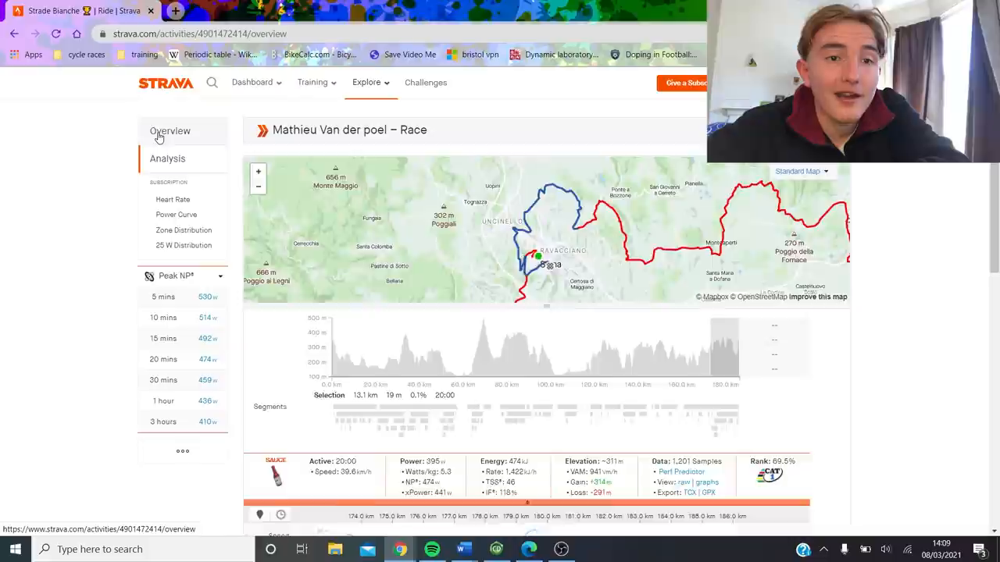
Step: Open the Overview page and scroll down to the Strade Bianche Top Results
click(169, 130)
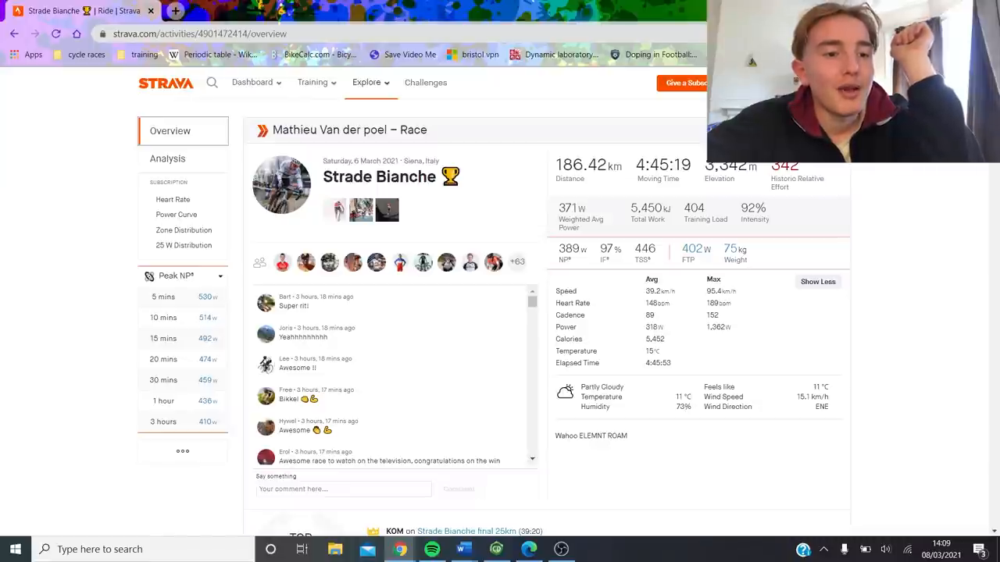
scroll(down, 3)
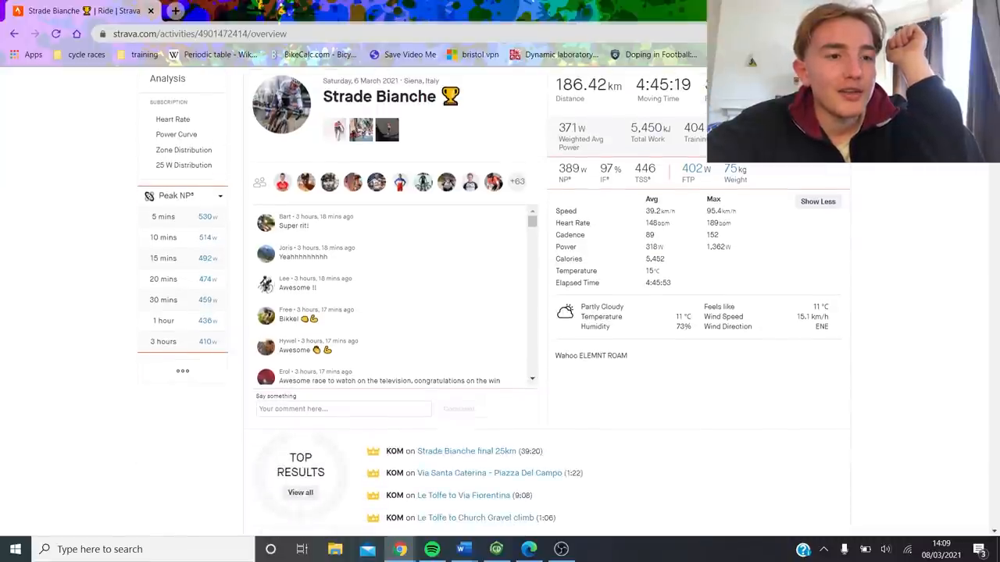